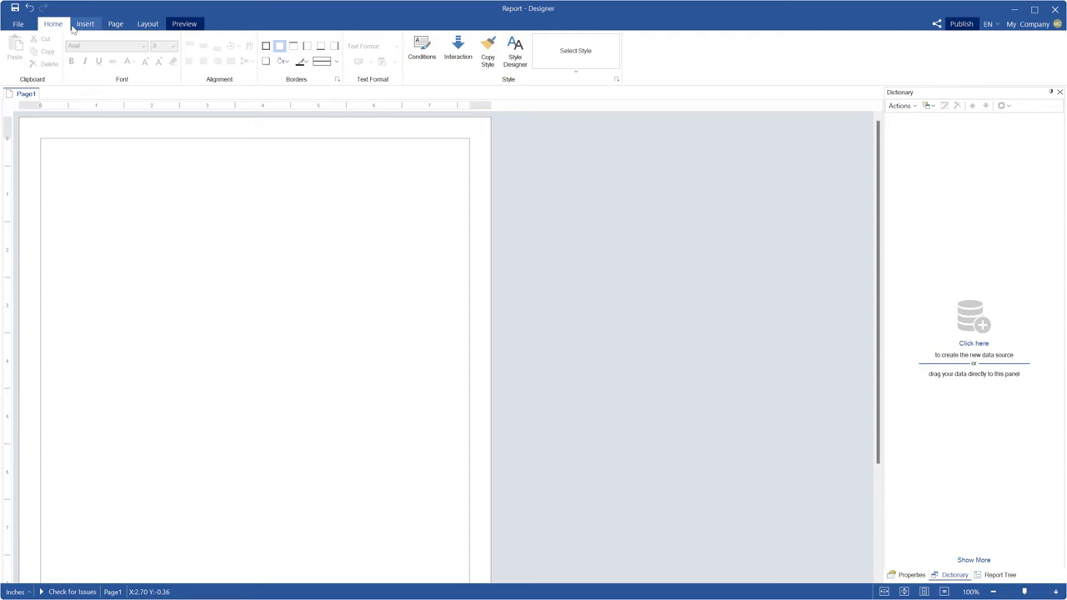
Step: Insert a text box on the page with the text Click
{"action": "left_click", "coordinate": [83, 23]}
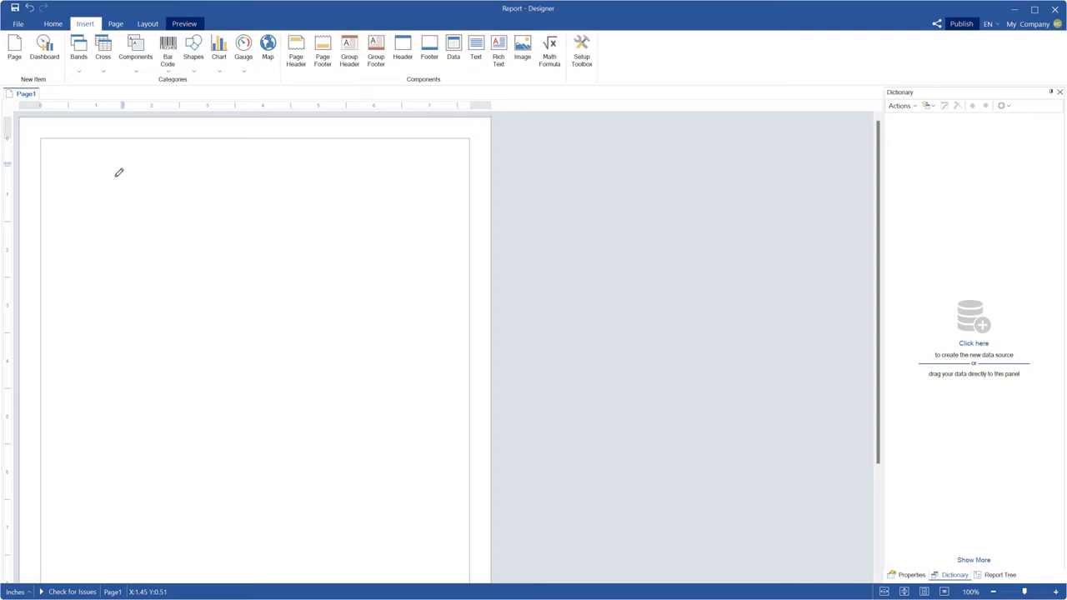
{"action": "left_click", "coordinate": [477, 47]}
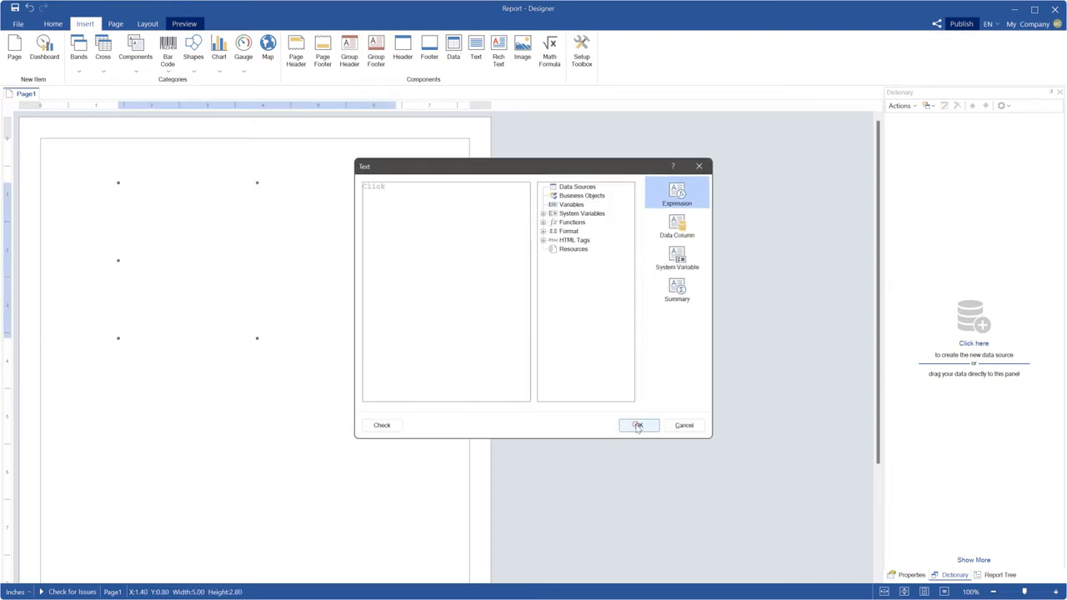
{"action": "left_click", "coordinate": [639, 425]}
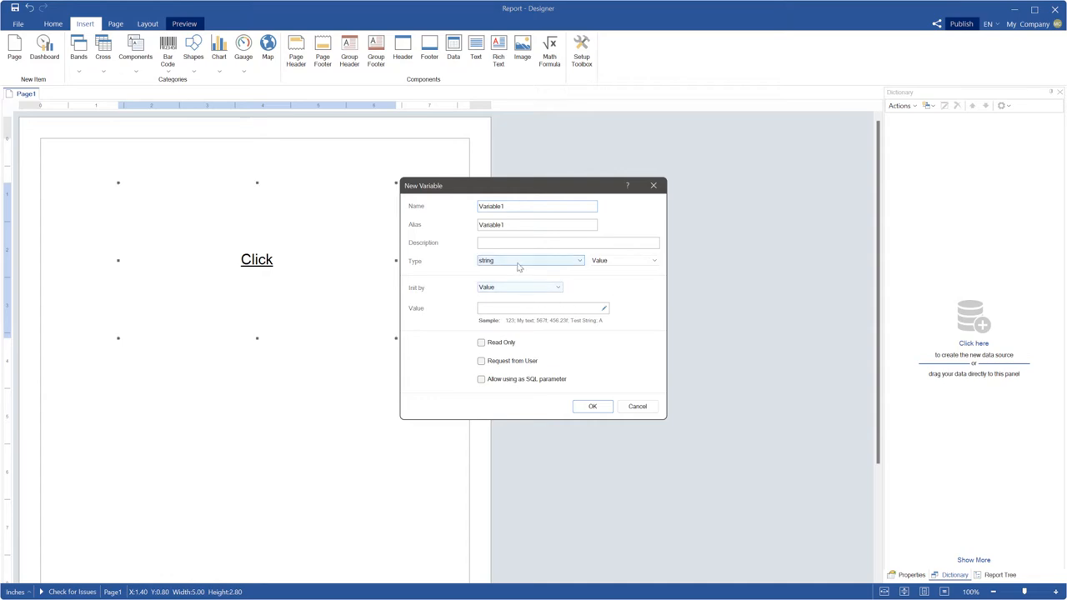
Step: Create dictionary variable Variable1 of type double with value 0
{"action": "left_click", "coordinate": [530, 260]}
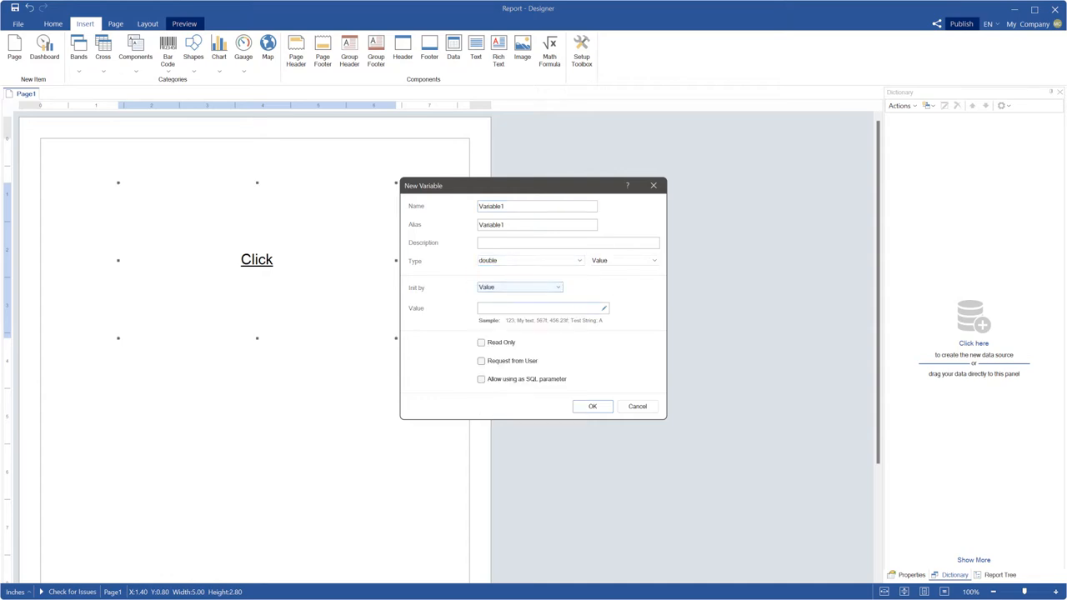
{"action": "left_click", "coordinate": [542, 307]}
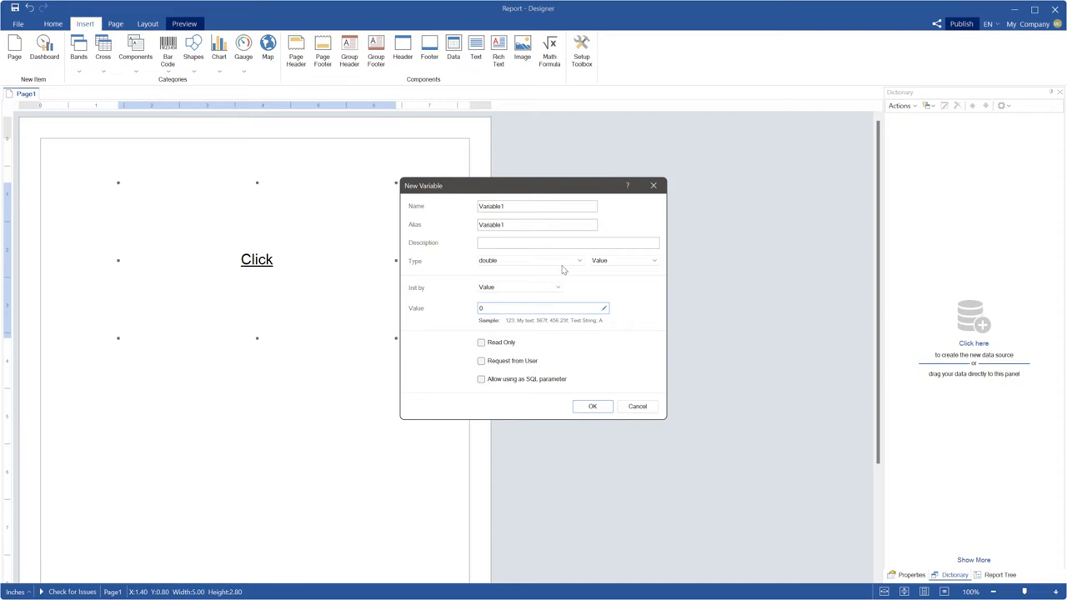
{"action": "left_click", "coordinate": [591, 407]}
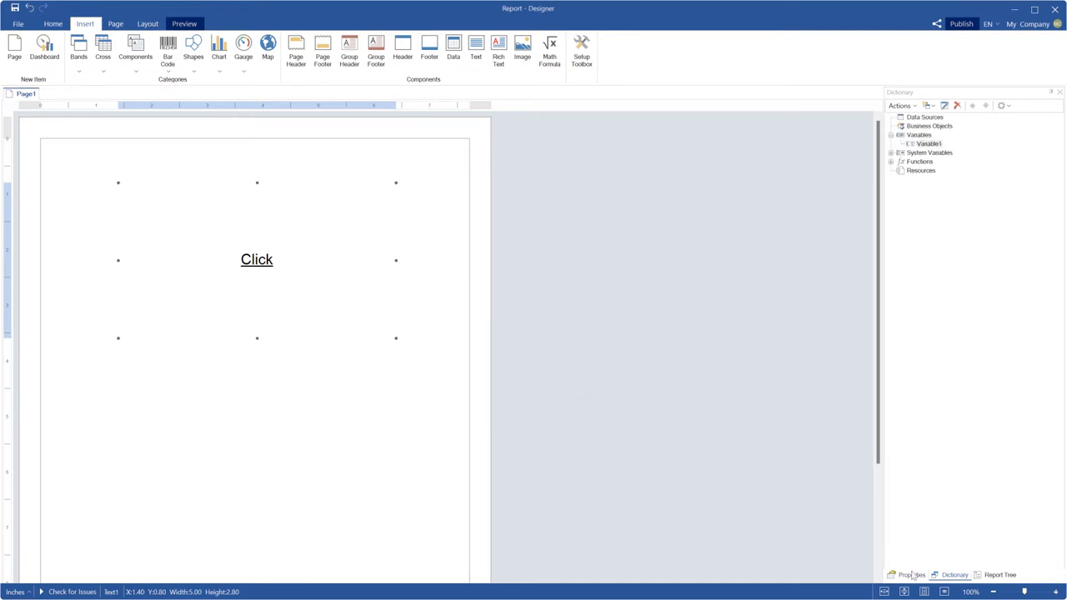
Step: Show the text box's events, including its Click event
{"action": "left_click", "coordinate": [910, 575]}
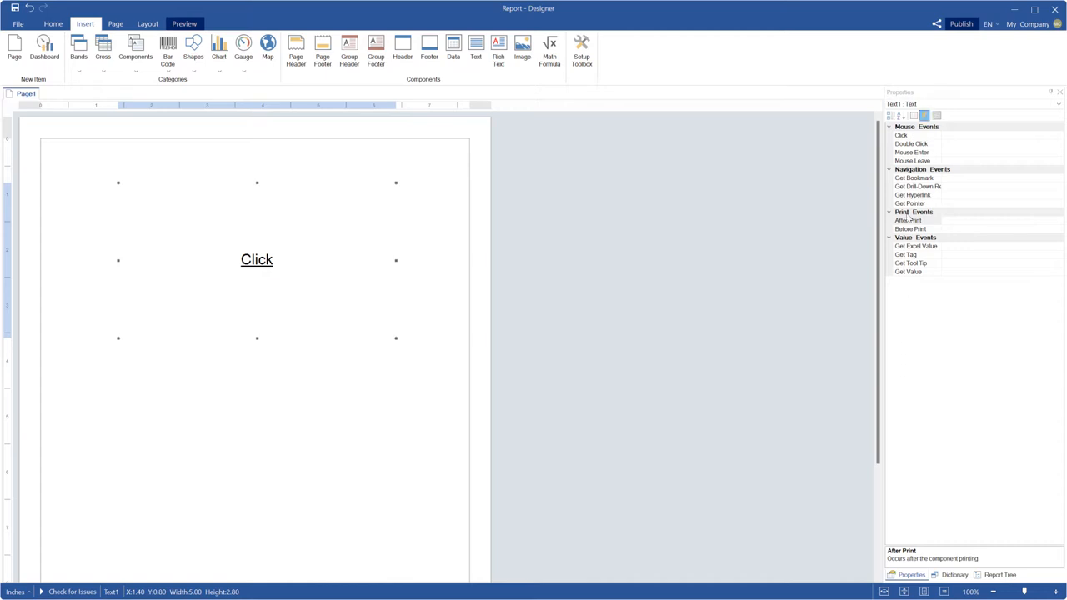
{"action": "mouse_move", "coordinate": [923, 116]}
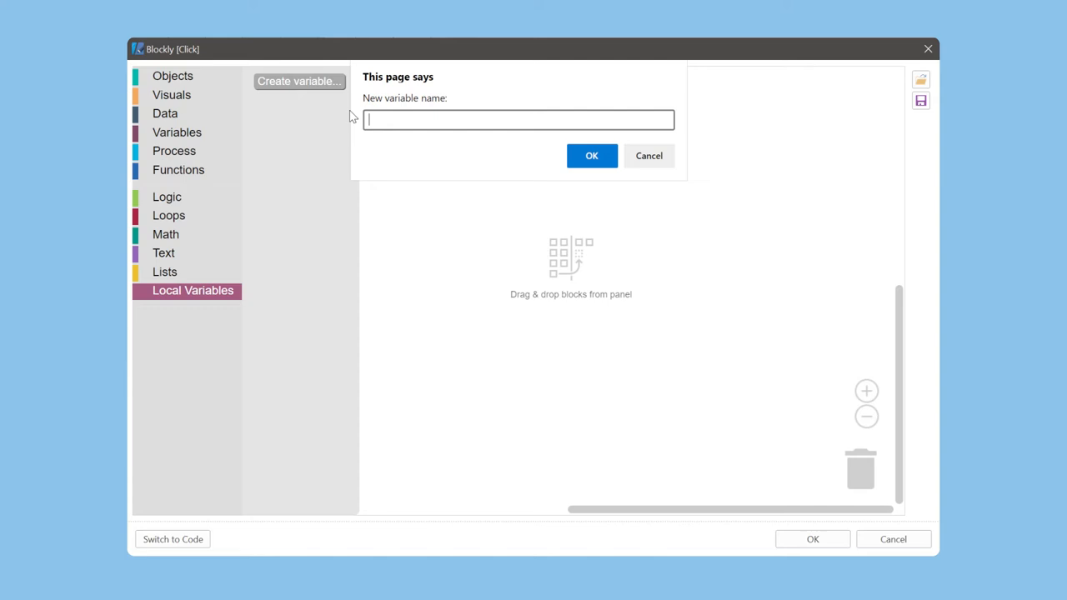
Step: Set local variable listName to a list of 'This sample demonstrates', 'How to use Blockly', 'Using click event'
{"action": "left_click", "coordinate": [592, 156]}
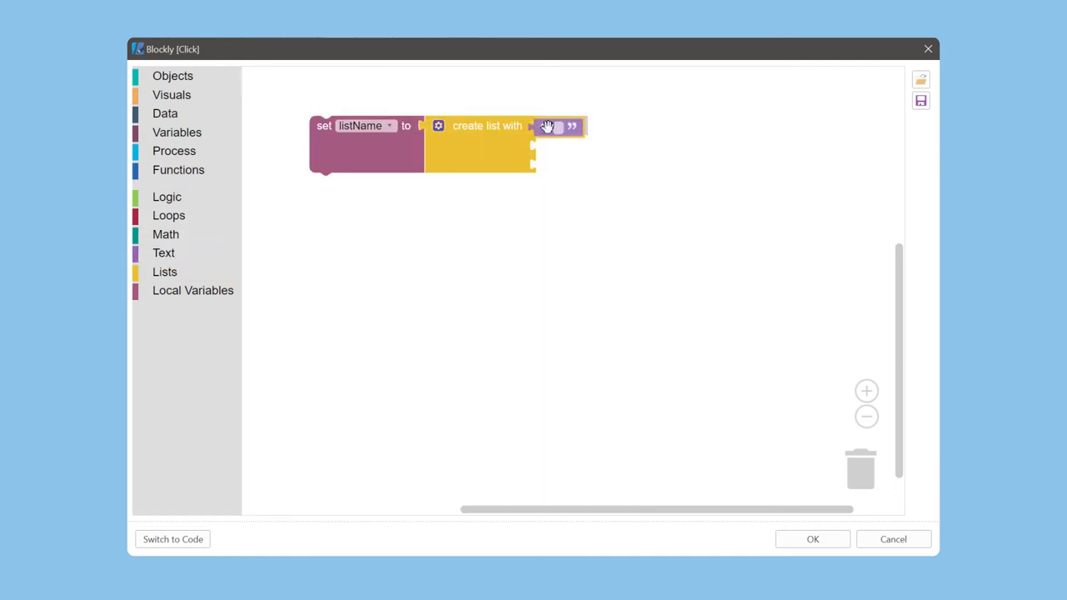
{"action": "type", "text": "This sample demonstrates"}
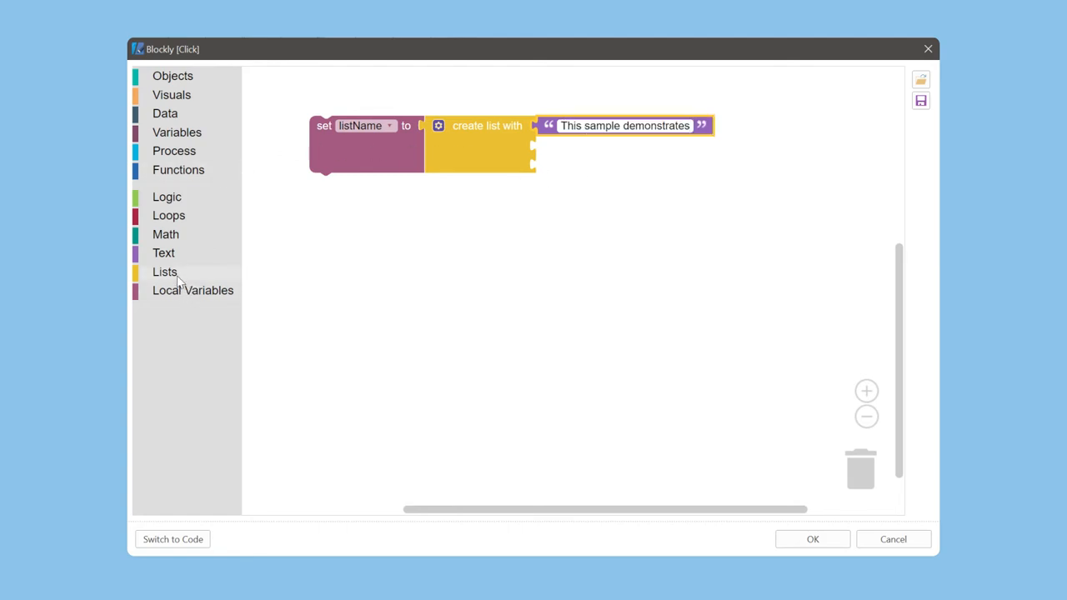
{"action": "left_click", "coordinate": [164, 253]}
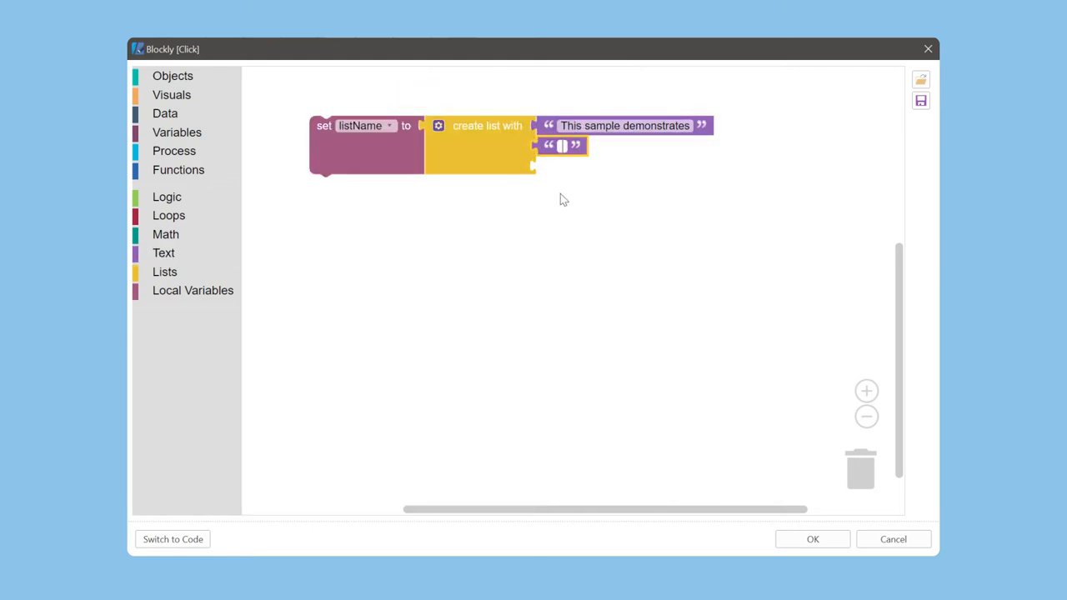
{"action": "type", "text": "How to use Blockly"}
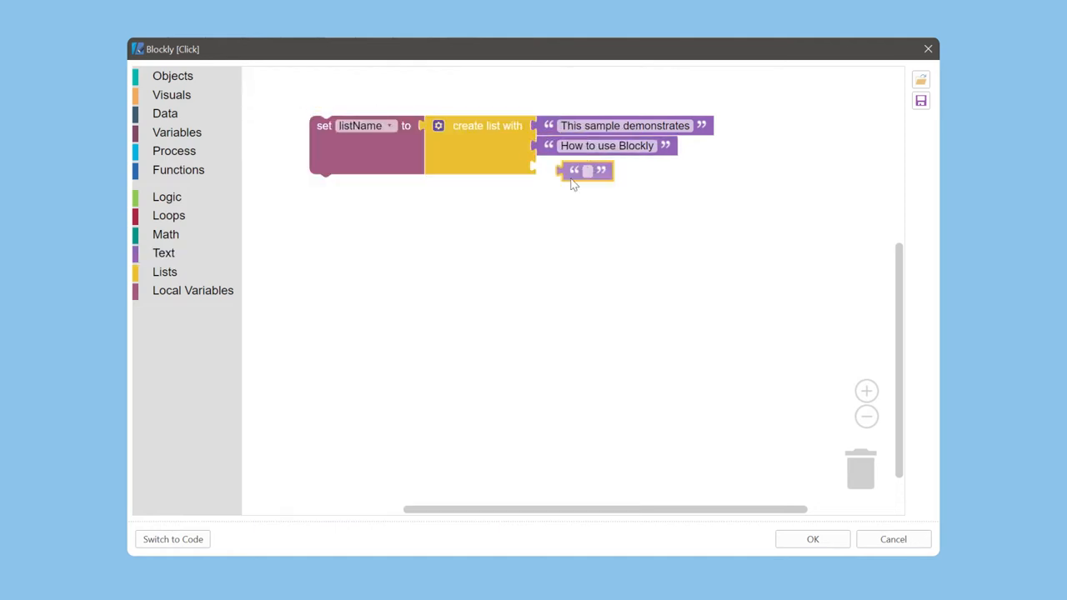
{"action": "type", "text": "Using click event"}
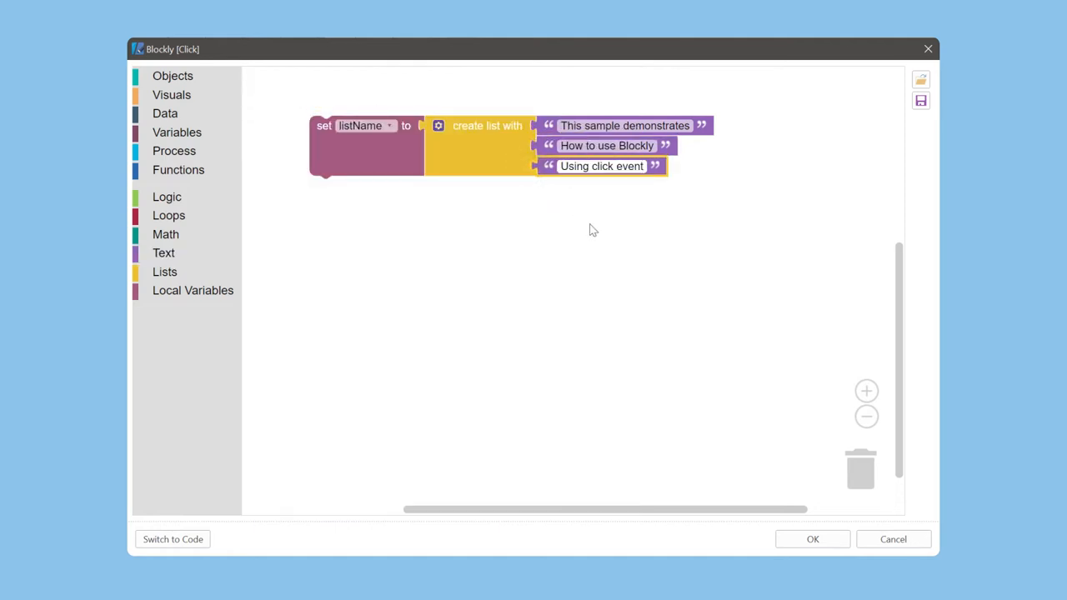
Step: Add an if block whose condition is Variable1 less than the length of listName
{"action": "left_click", "coordinate": [167, 196]}
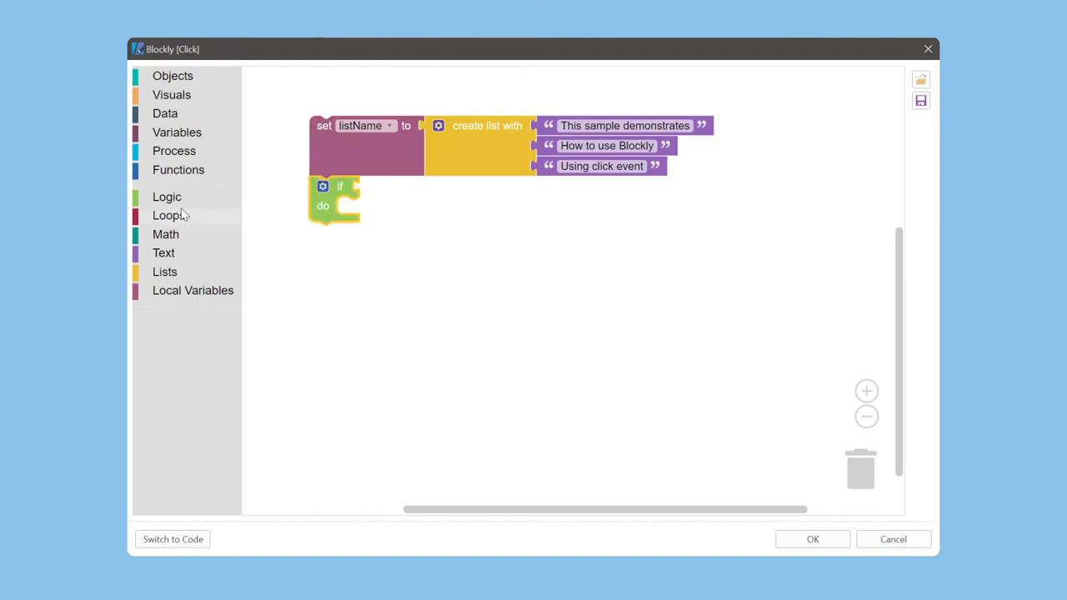
{"action": "left_click", "coordinate": [167, 196]}
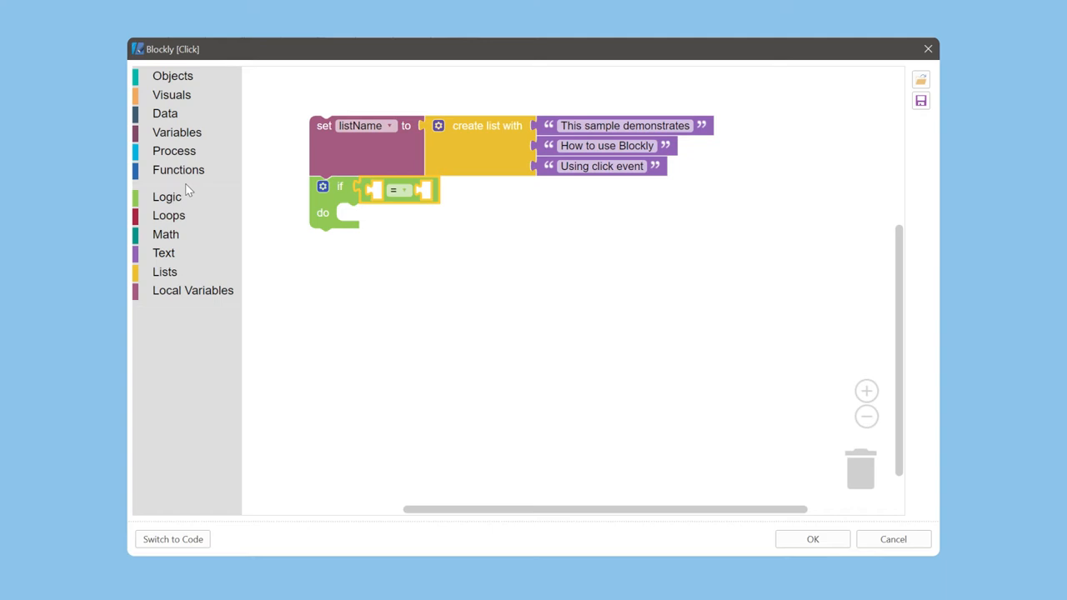
{"action": "mouse_move", "coordinate": [207, 137]}
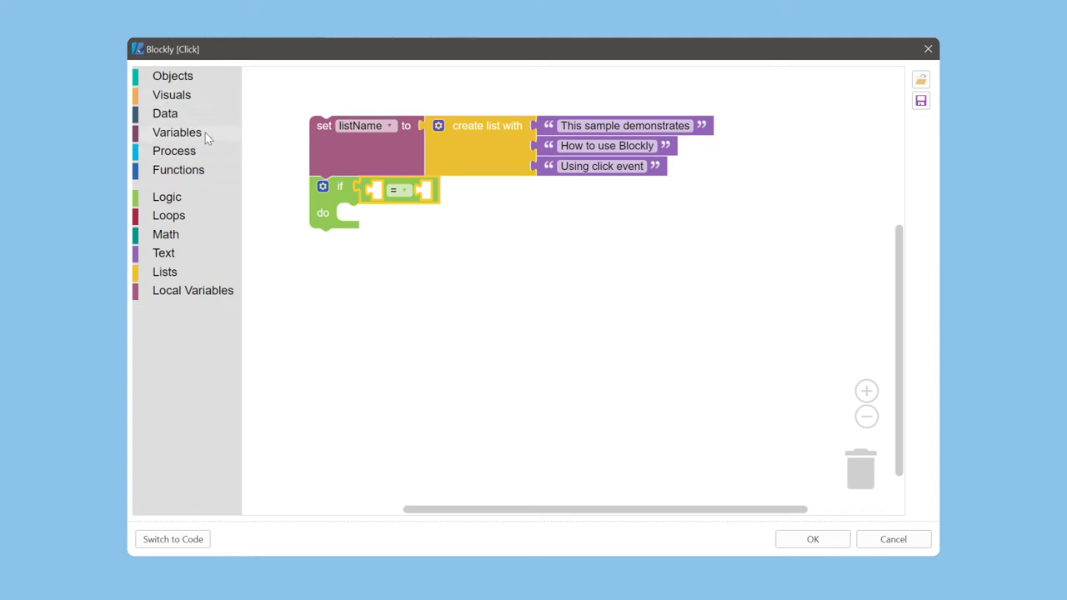
{"action": "left_click", "coordinate": [177, 132]}
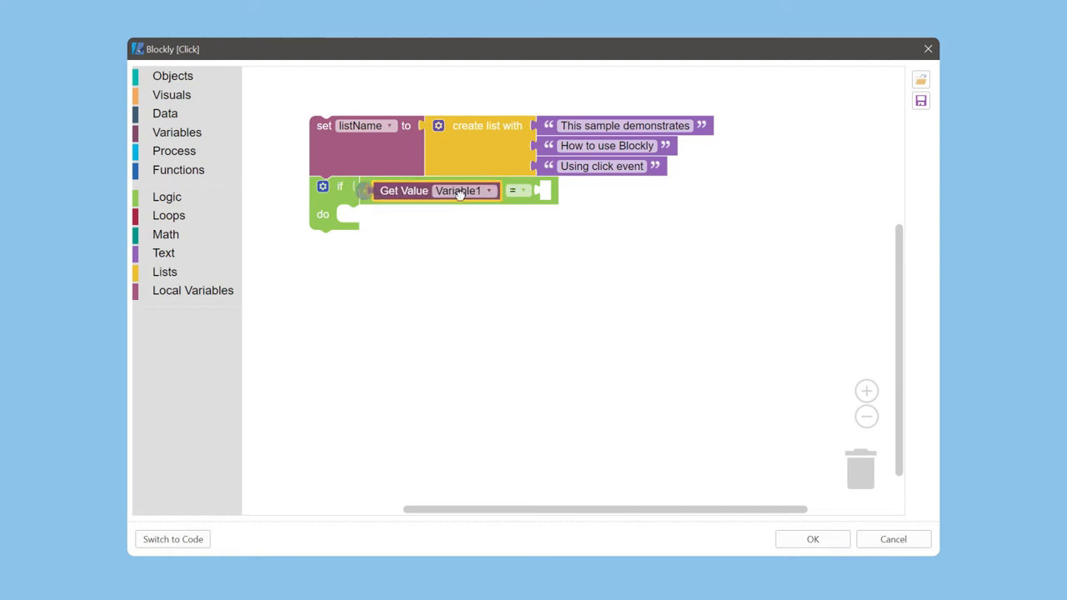
{"action": "left_click", "coordinate": [517, 190]}
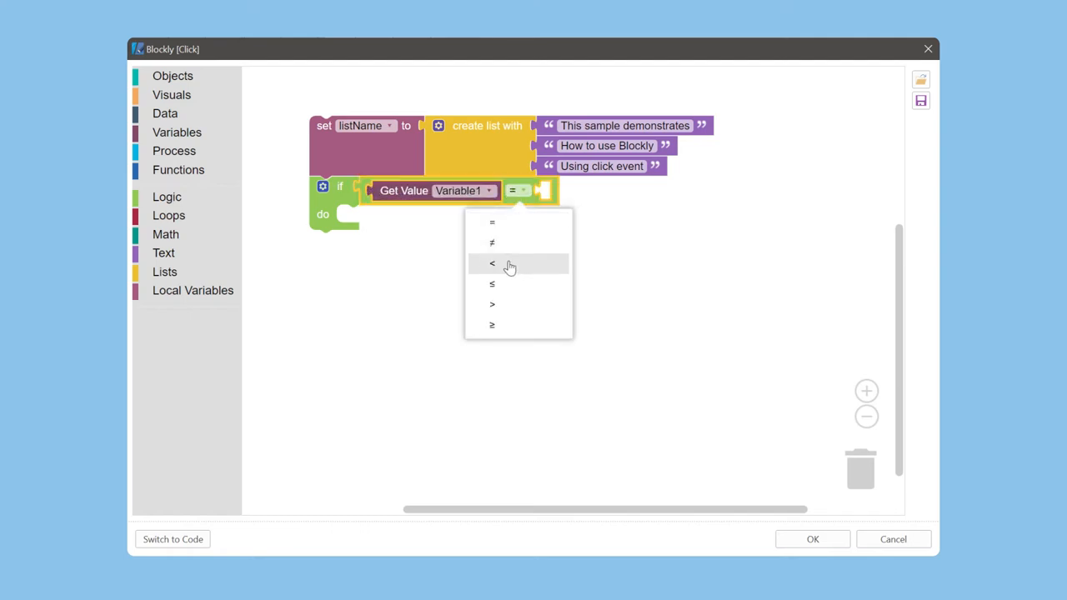
{"action": "left_click", "coordinate": [163, 272]}
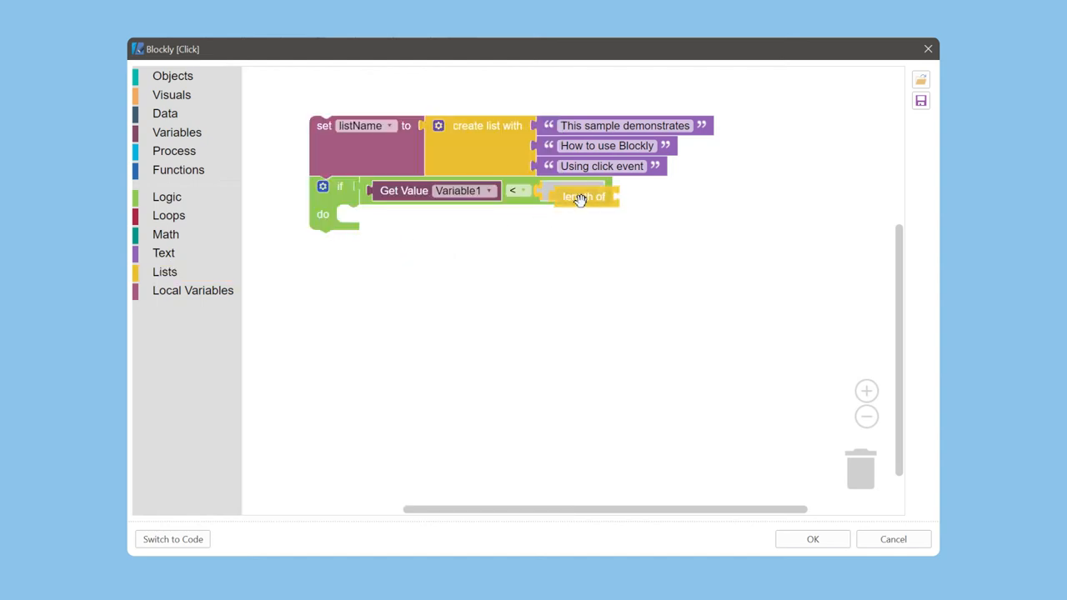
{"action": "left_click", "coordinate": [193, 290]}
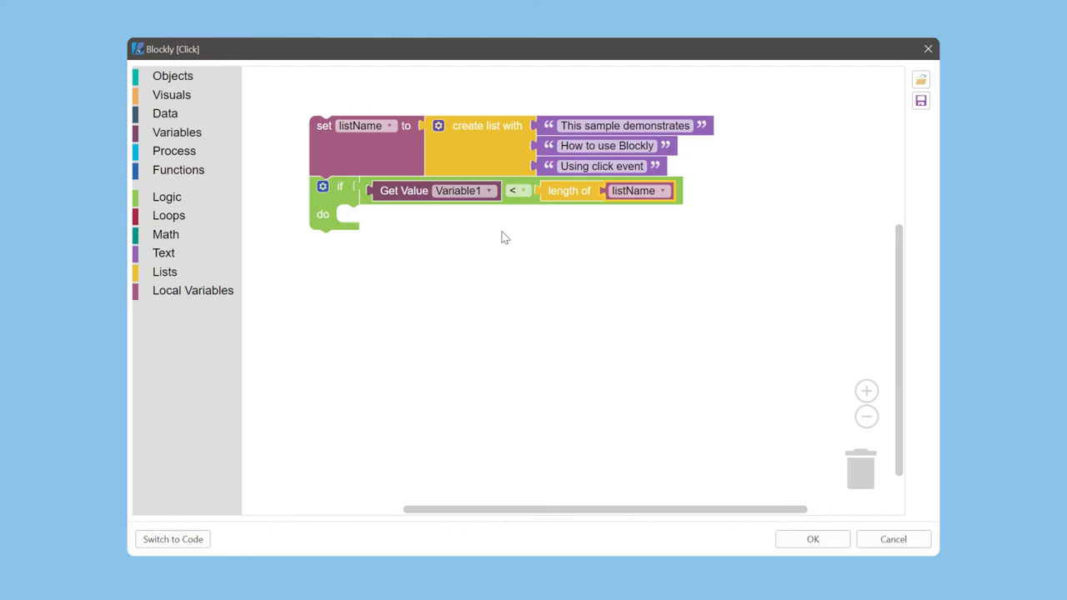
{"action": "mouse_move", "coordinate": [198, 140]}
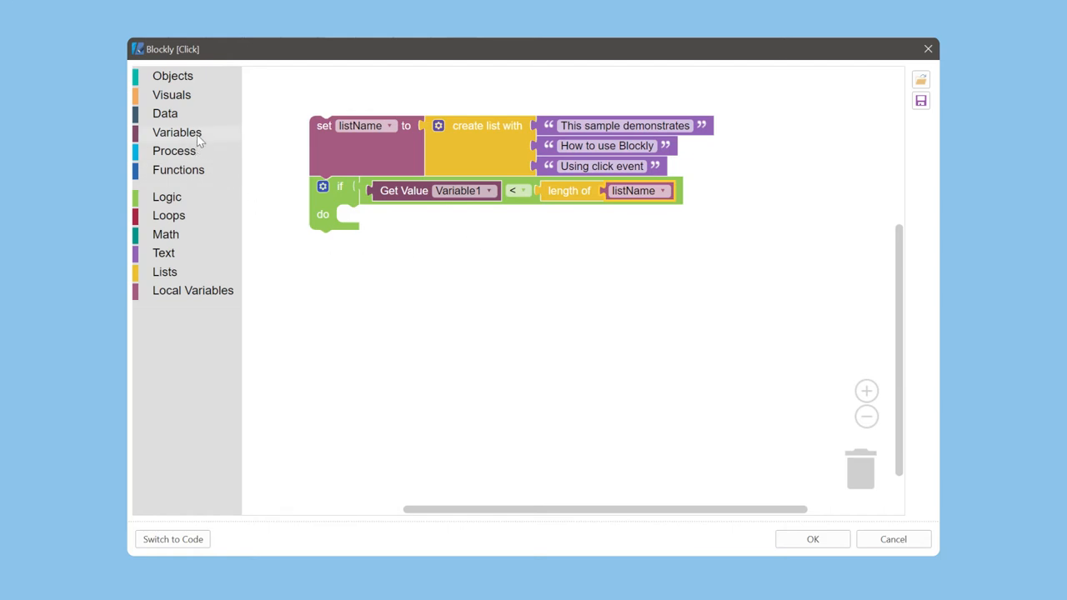
Step: Inside the if, set Variable1 to Variable1 plus 1 using a math addition block
{"action": "left_click", "coordinate": [177, 132]}
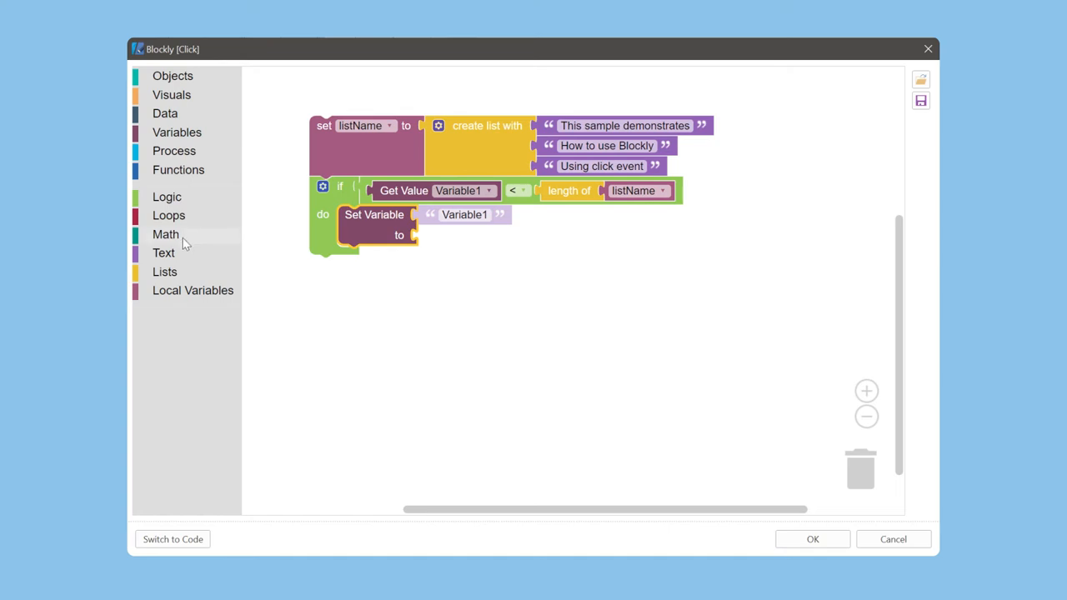
{"action": "left_click", "coordinate": [165, 233]}
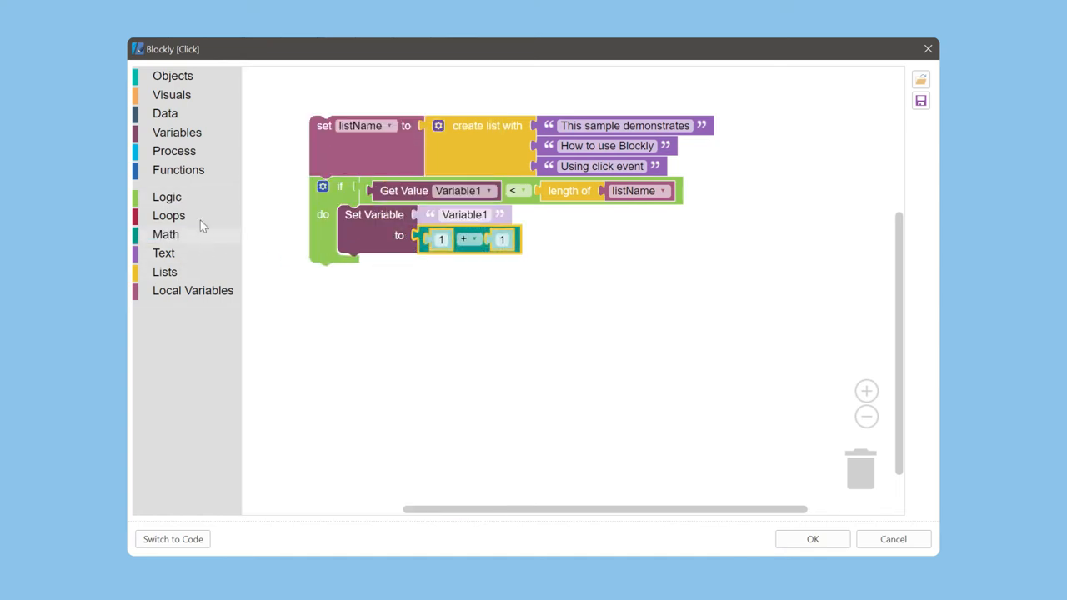
{"action": "left_click", "coordinate": [177, 131]}
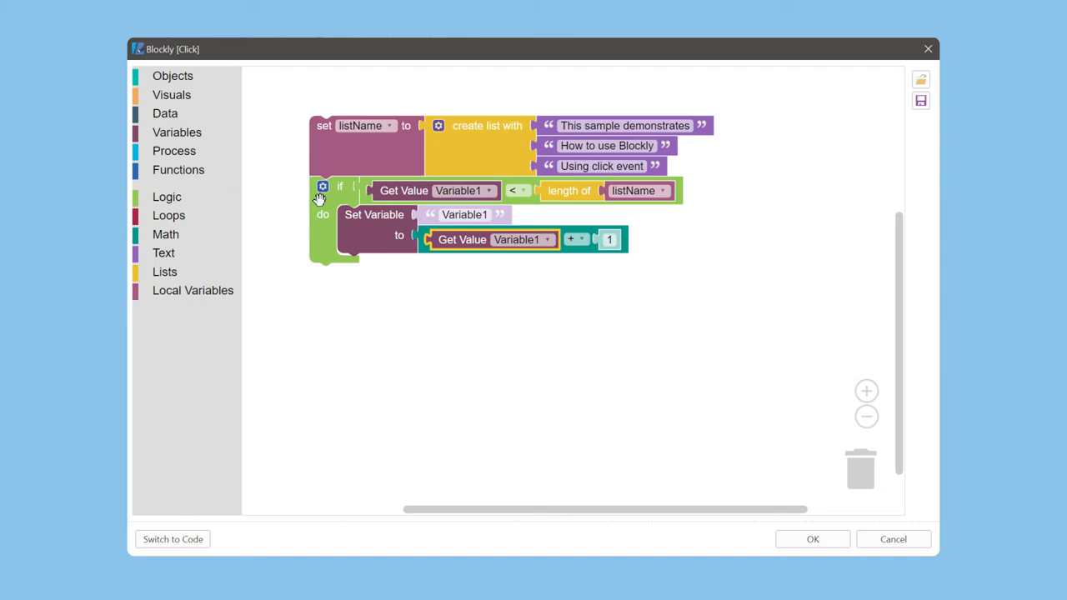
{"action": "left_click", "coordinate": [323, 186]}
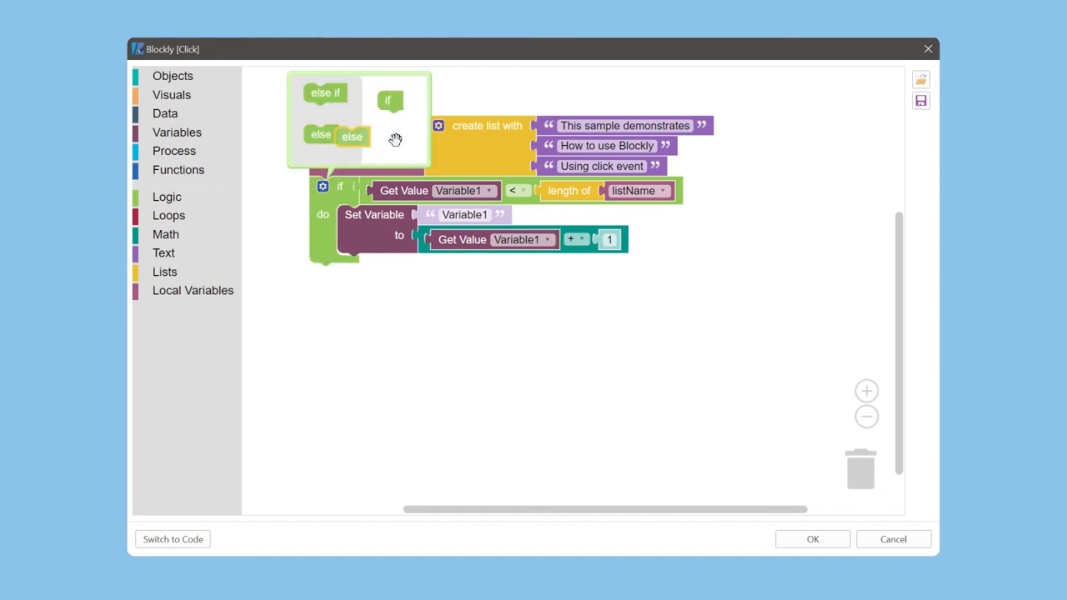
Step: Add an else branch that sets Variable1 to the number 1
{"action": "left_click", "coordinate": [323, 186]}
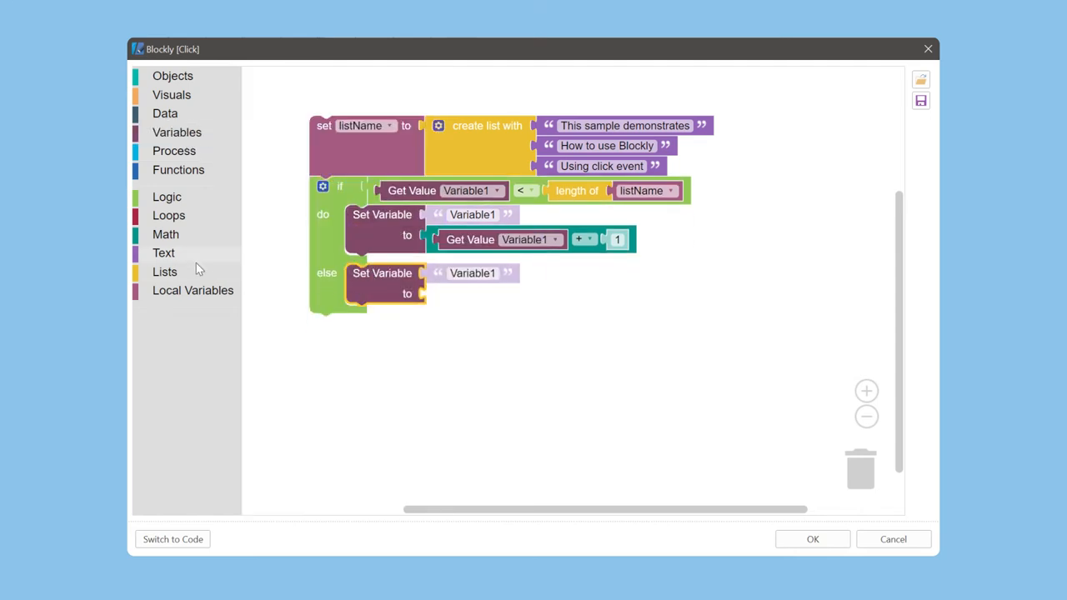
{"action": "left_click", "coordinate": [167, 233]}
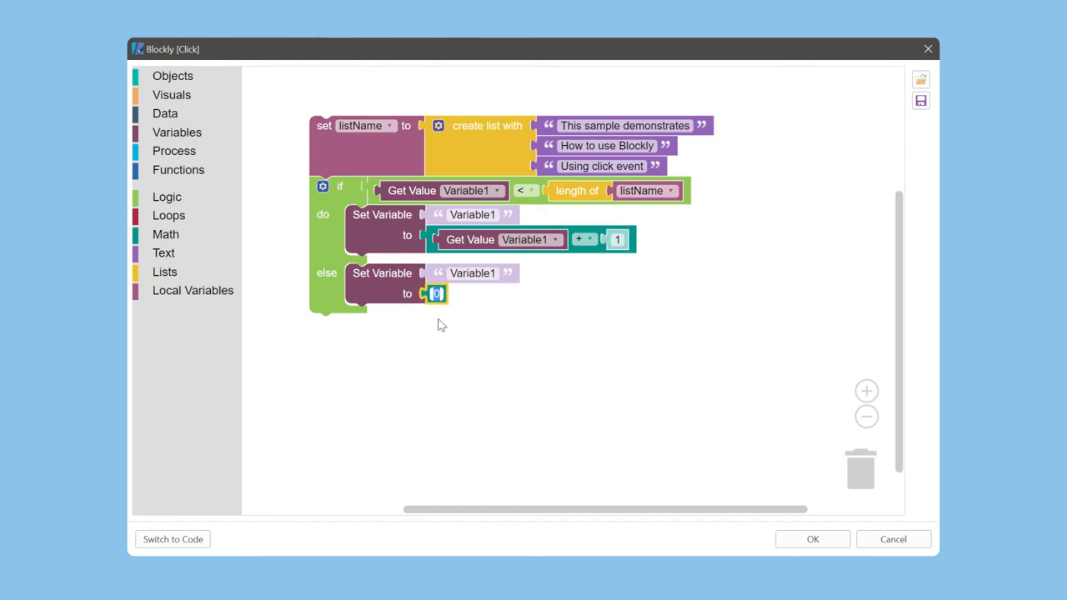
{"action": "type", "text": "1"}
{"action": "type", "text": "Text"}
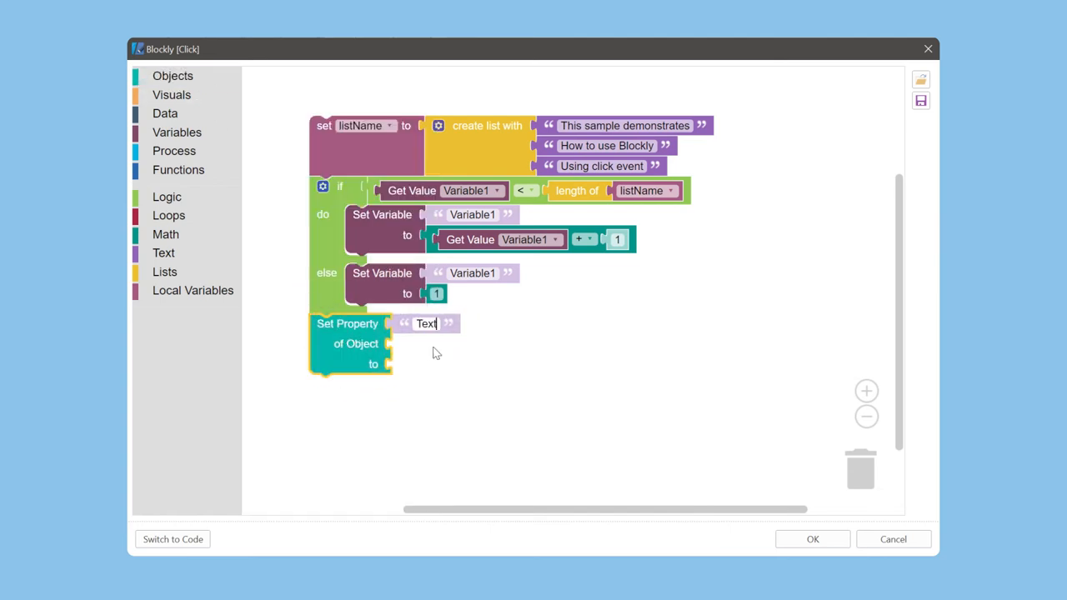
Step: Set this component's Text property to the listName item at index Variable1
{"action": "left_click", "coordinate": [173, 76]}
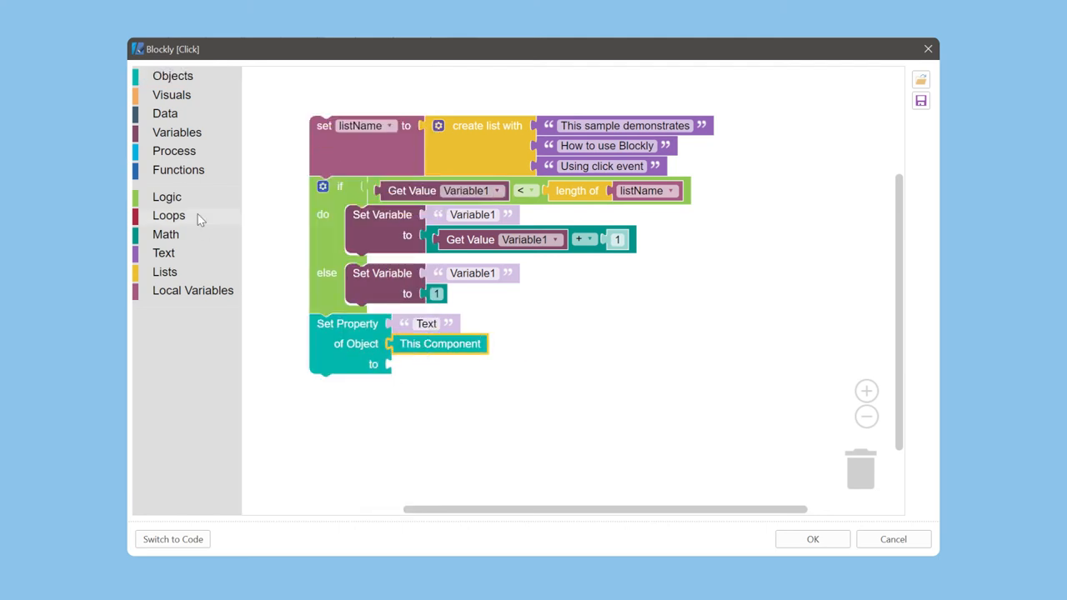
{"action": "left_click", "coordinate": [164, 272]}
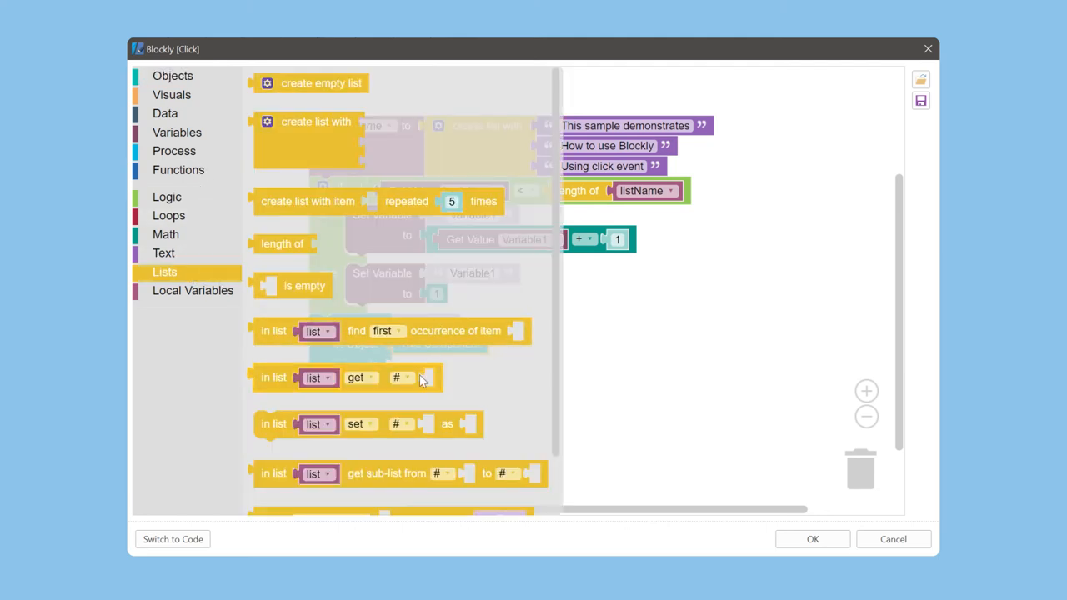
{"action": "mouse_move", "coordinate": [275, 409]}
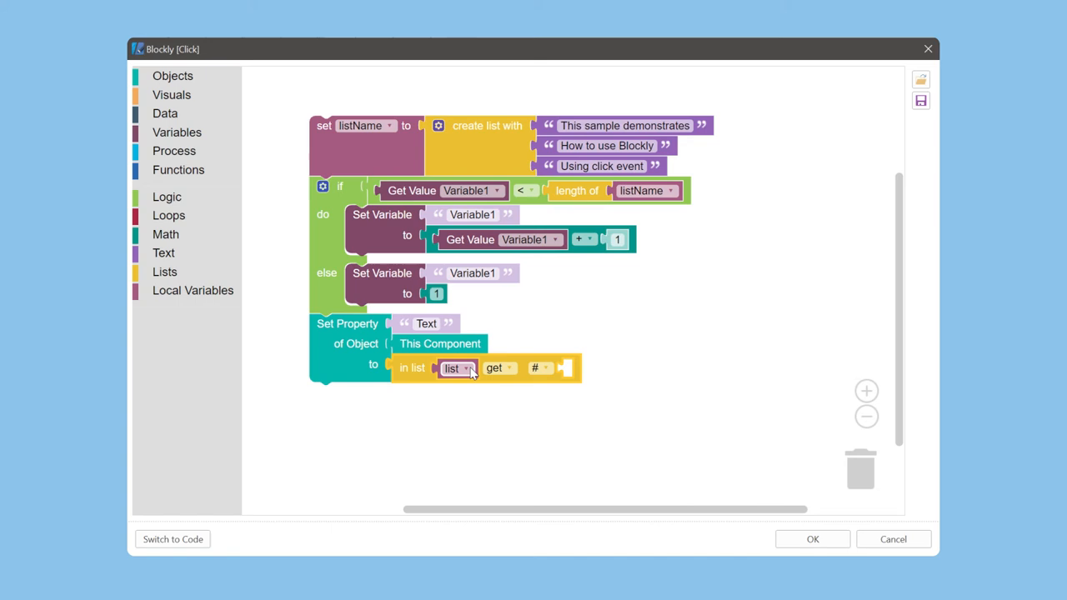
{"action": "left_click", "coordinate": [459, 368]}
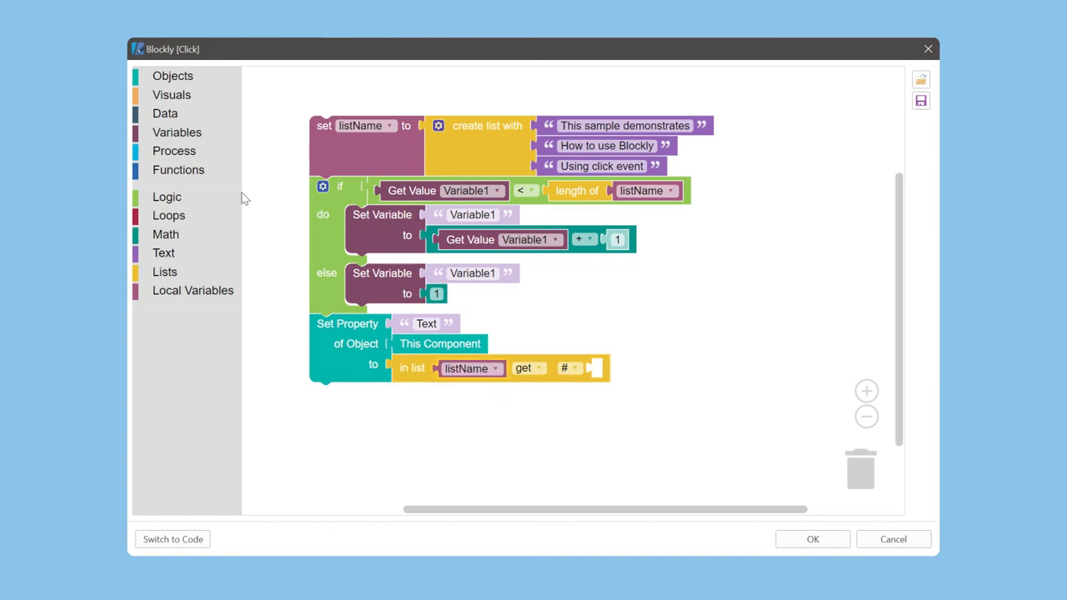
{"action": "left_click", "coordinate": [177, 132]}
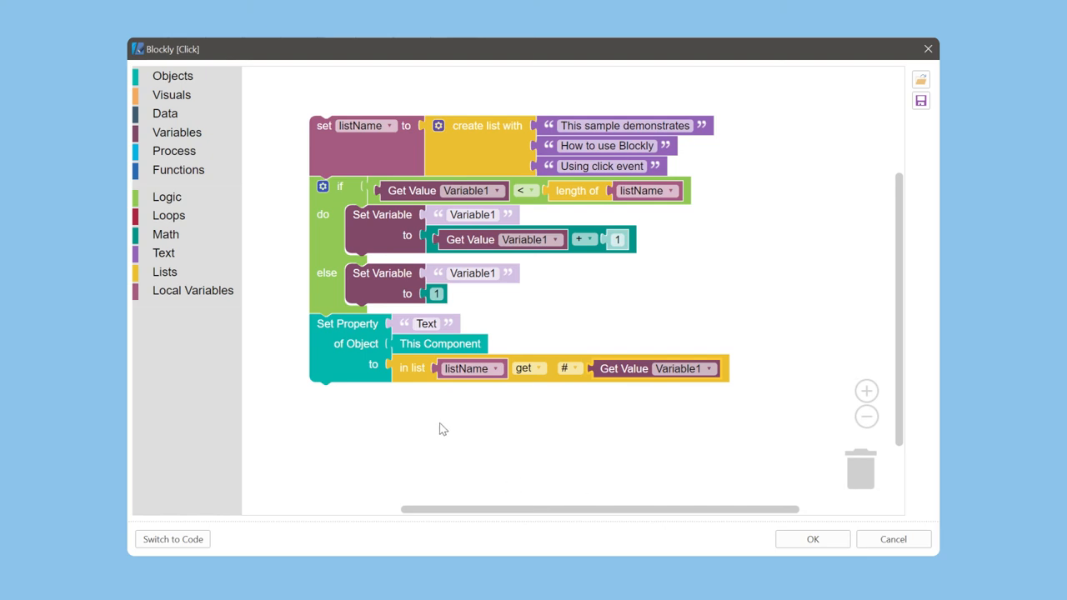
{"action": "left_click", "coordinate": [174, 76]}
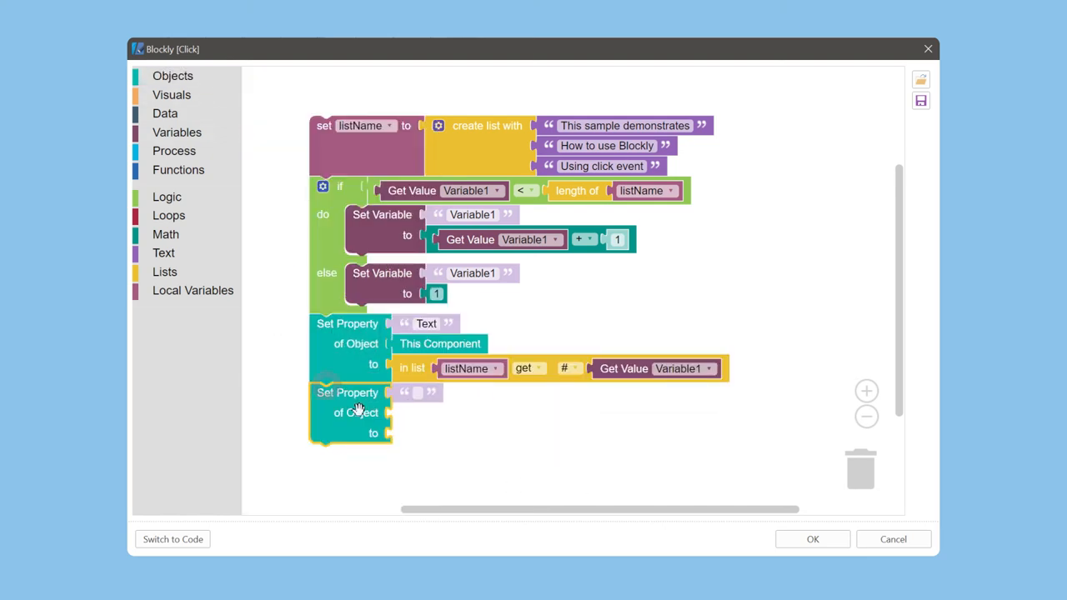
Step: Set this component's Font to italic Arial size 20 and save the script
{"action": "type", "text": "Font"}
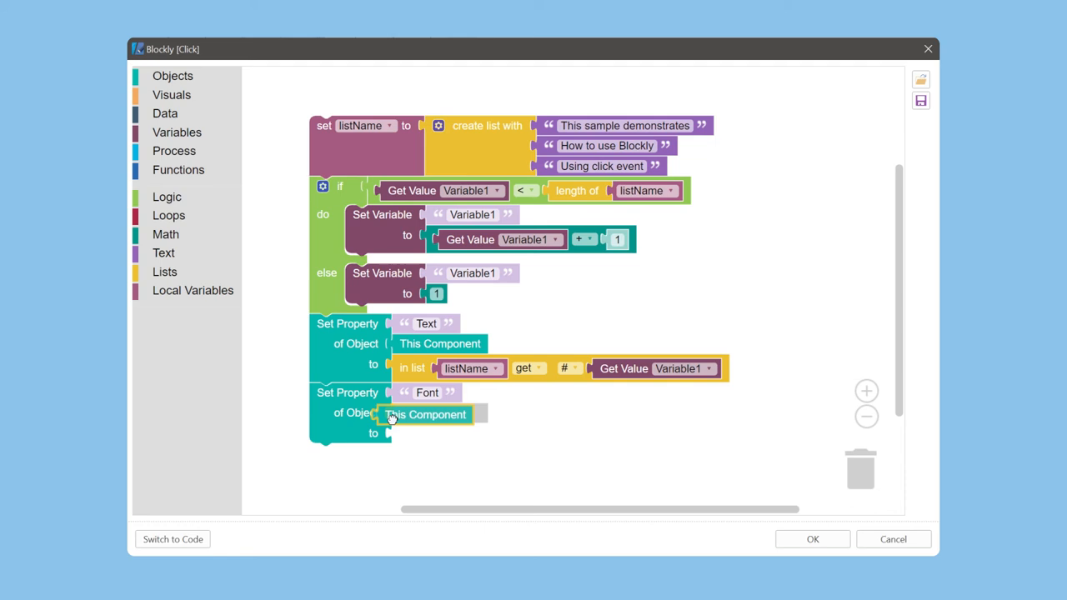
{"action": "left_click", "coordinate": [170, 94]}
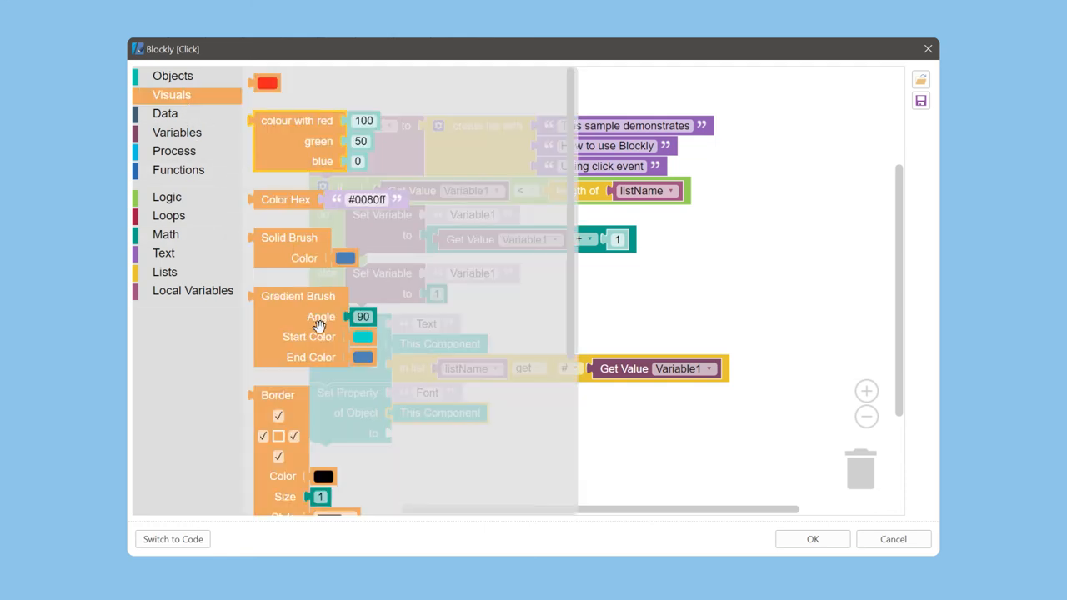
{"action": "scroll", "scroll_direction": "down", "scroll_amount": 3}
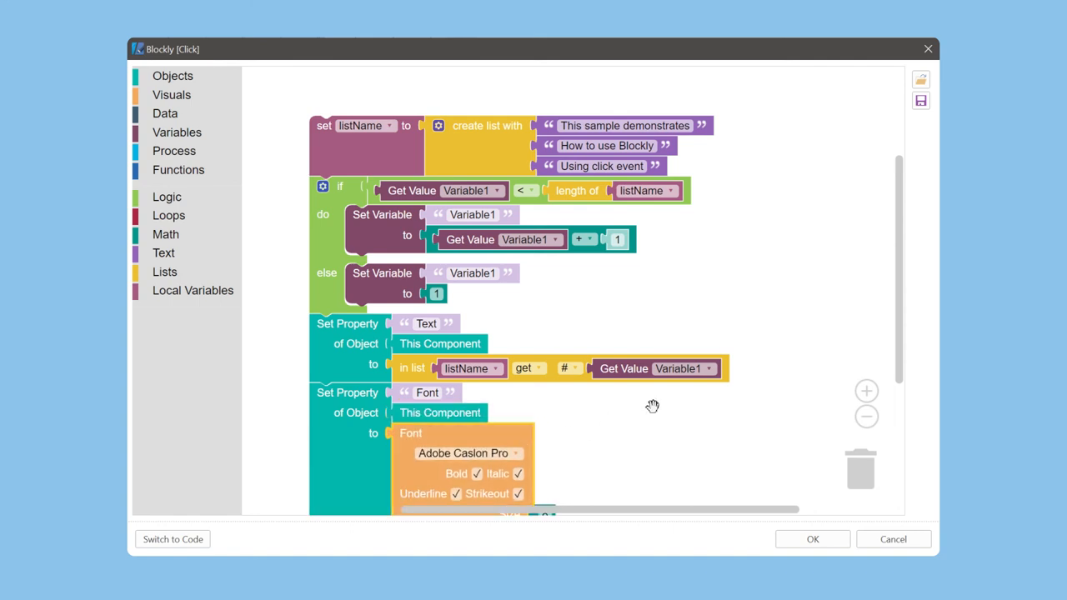
{"action": "scroll", "scroll_direction": "down", "scroll_amount": 3}
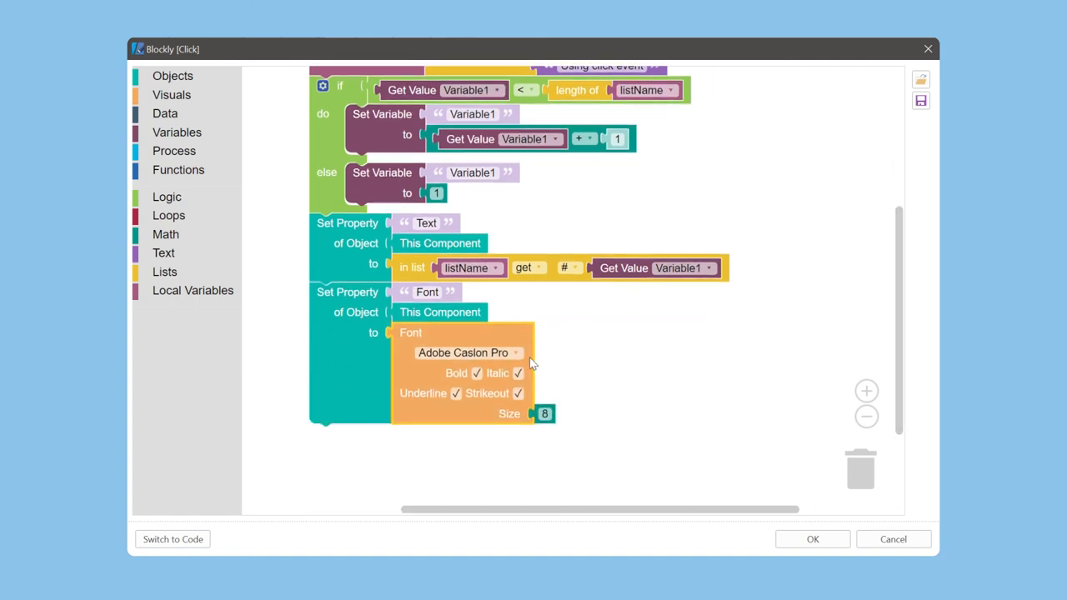
{"action": "left_click", "coordinate": [469, 353]}
{"action": "type", "text": "20"}
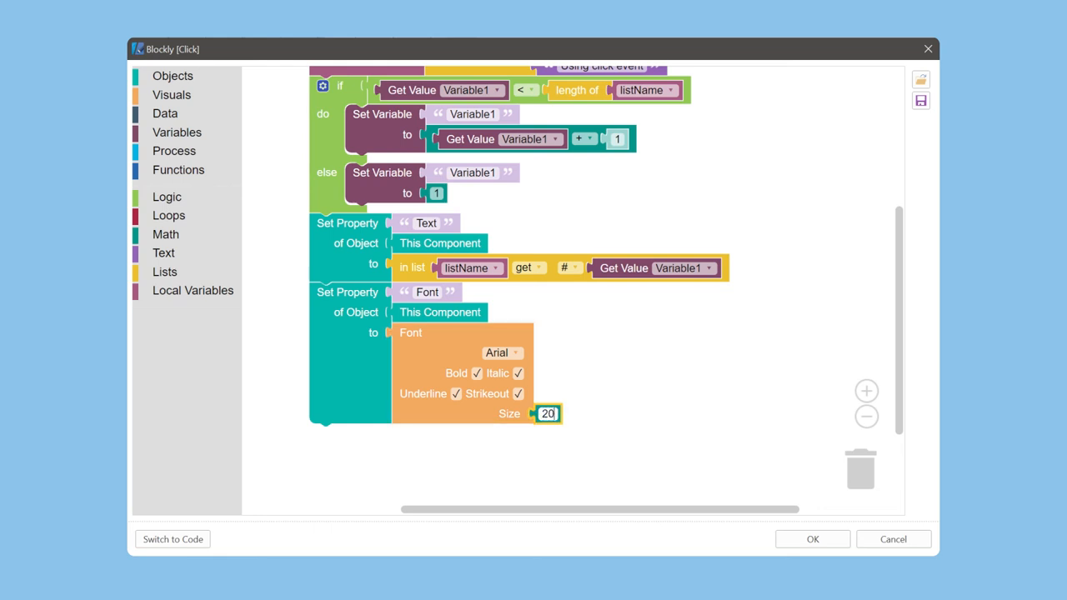
{"action": "left_click", "coordinate": [477, 373]}
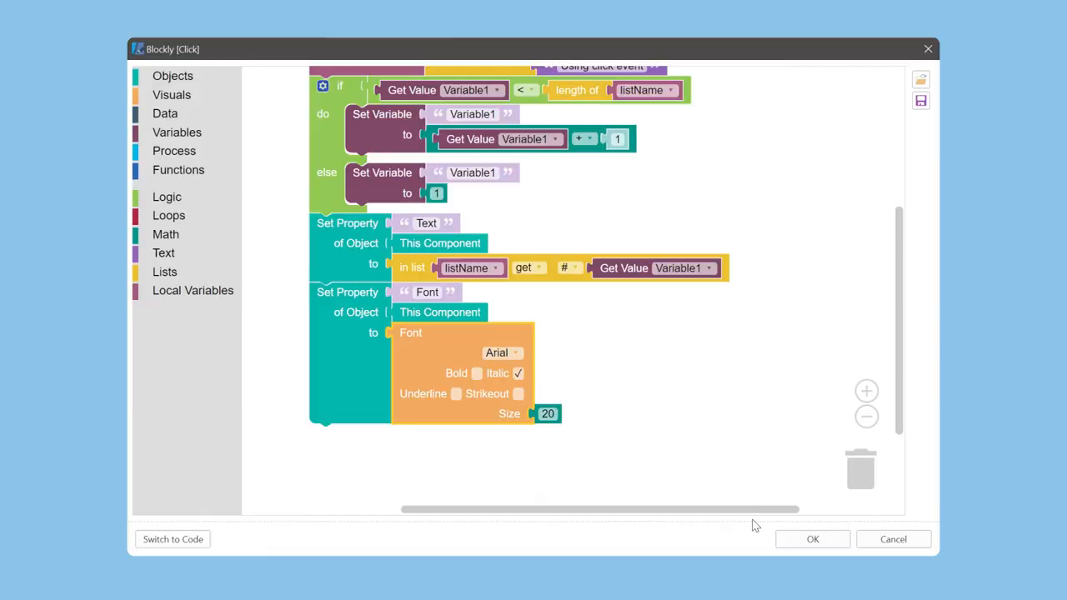
{"action": "left_click", "coordinate": [812, 540]}
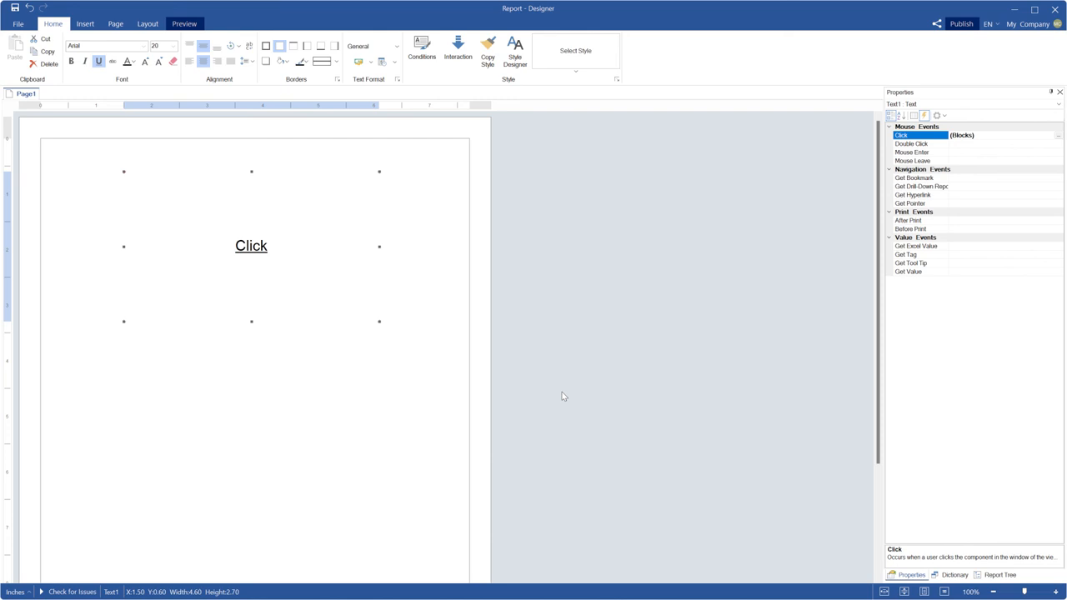
{"action": "left_click", "coordinate": [184, 23]}
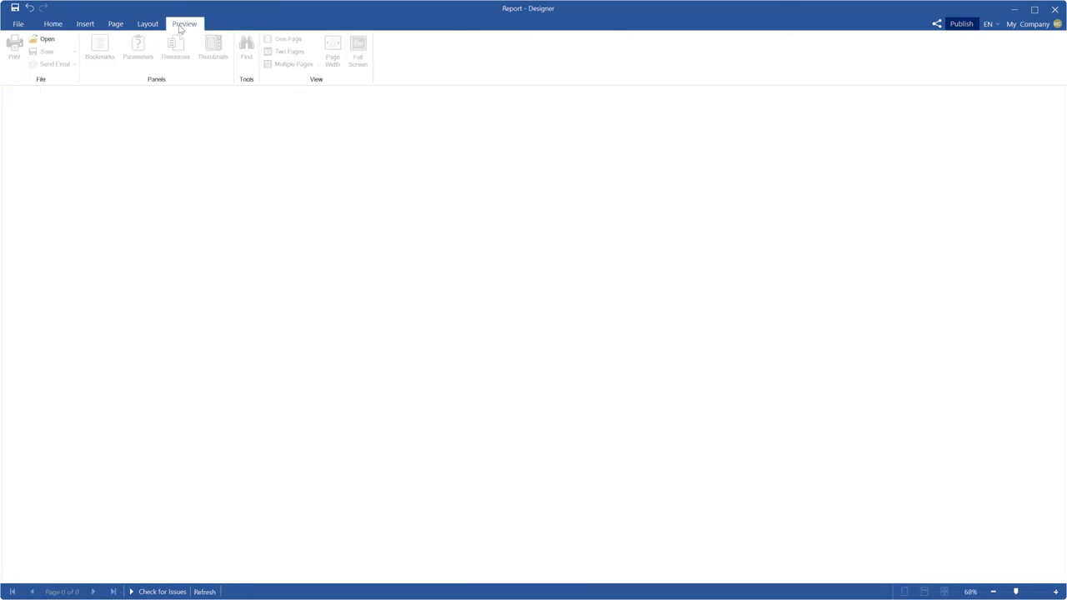
{"action": "left_click", "coordinate": [203, 592]}
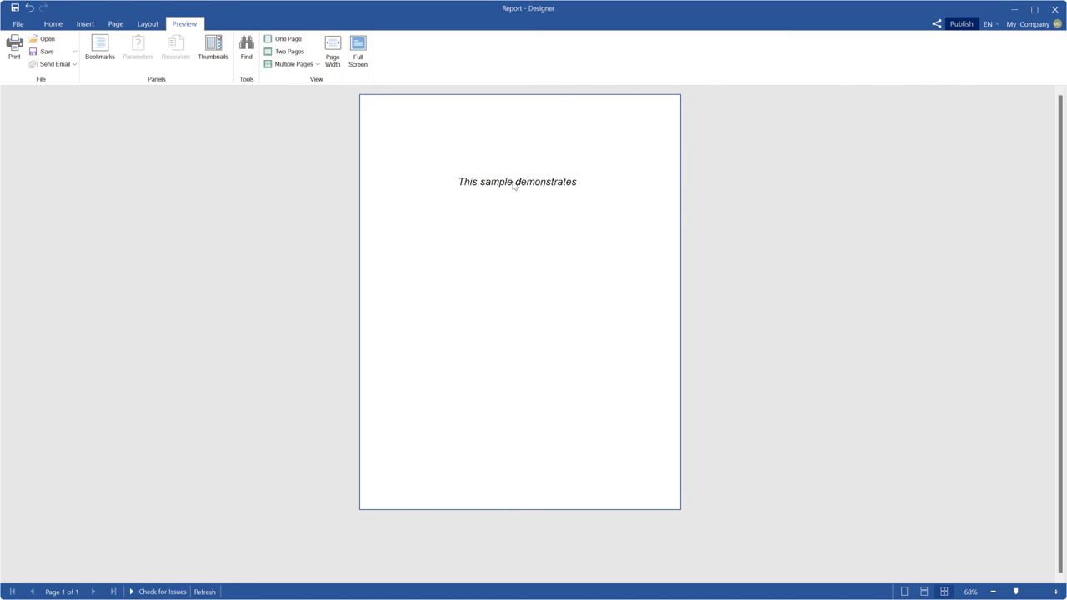
{"action": "left_click", "coordinate": [53, 23]}
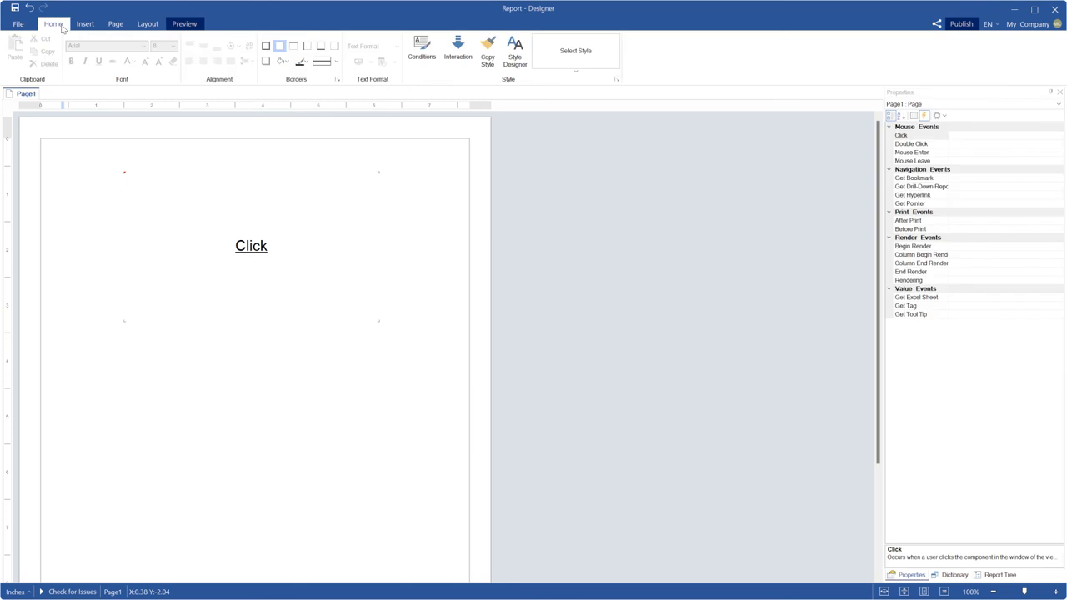